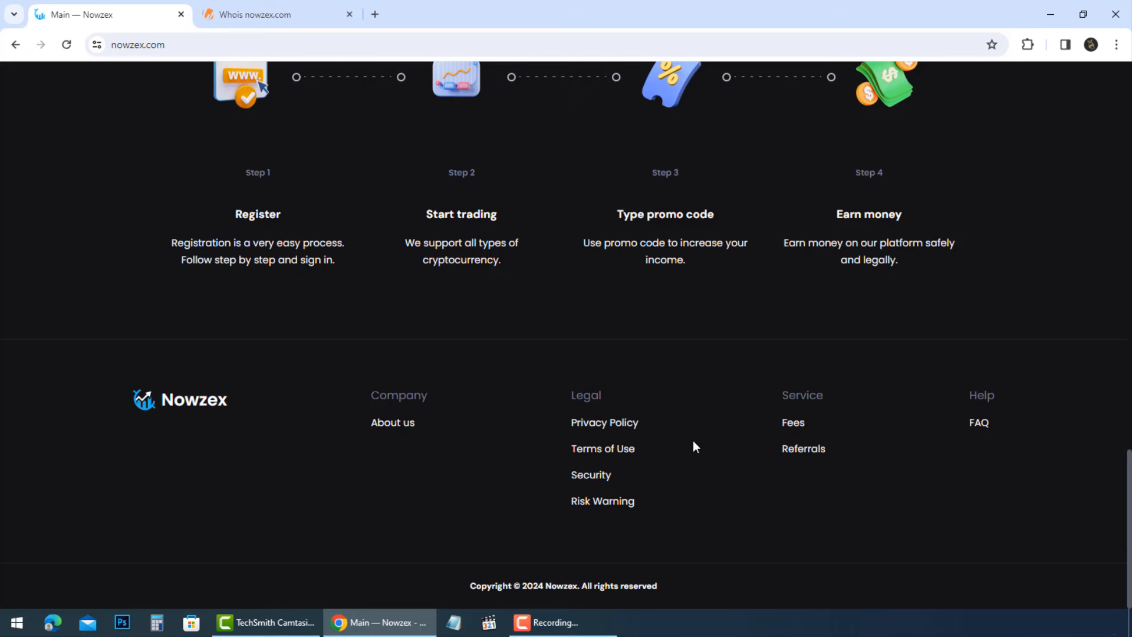
mouse_move(604, 422)
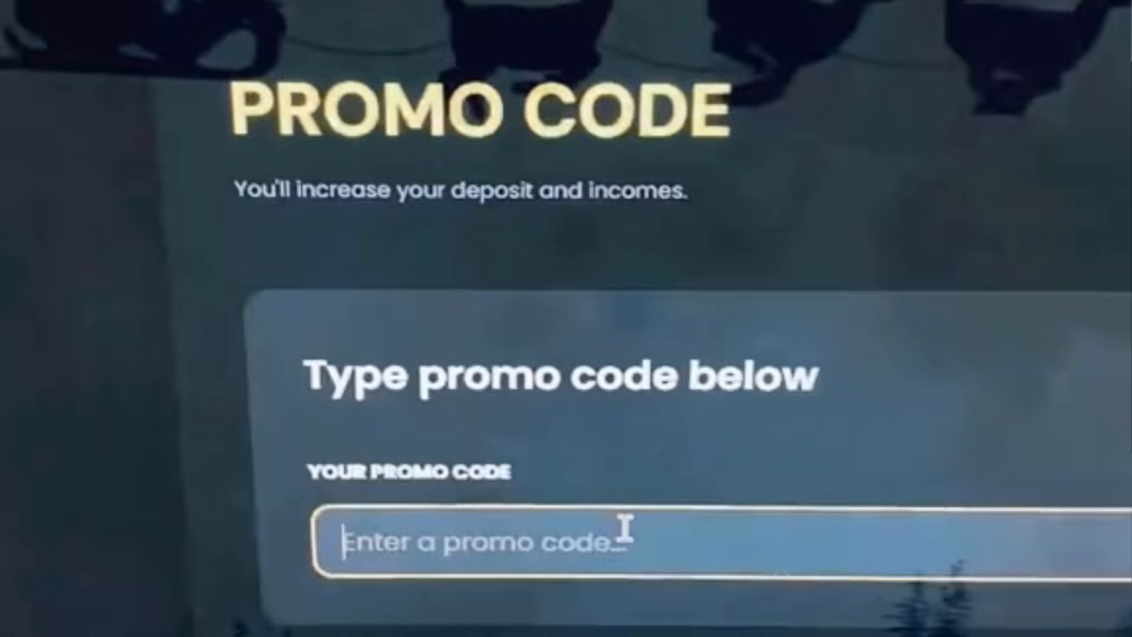
type("016BEAST016")
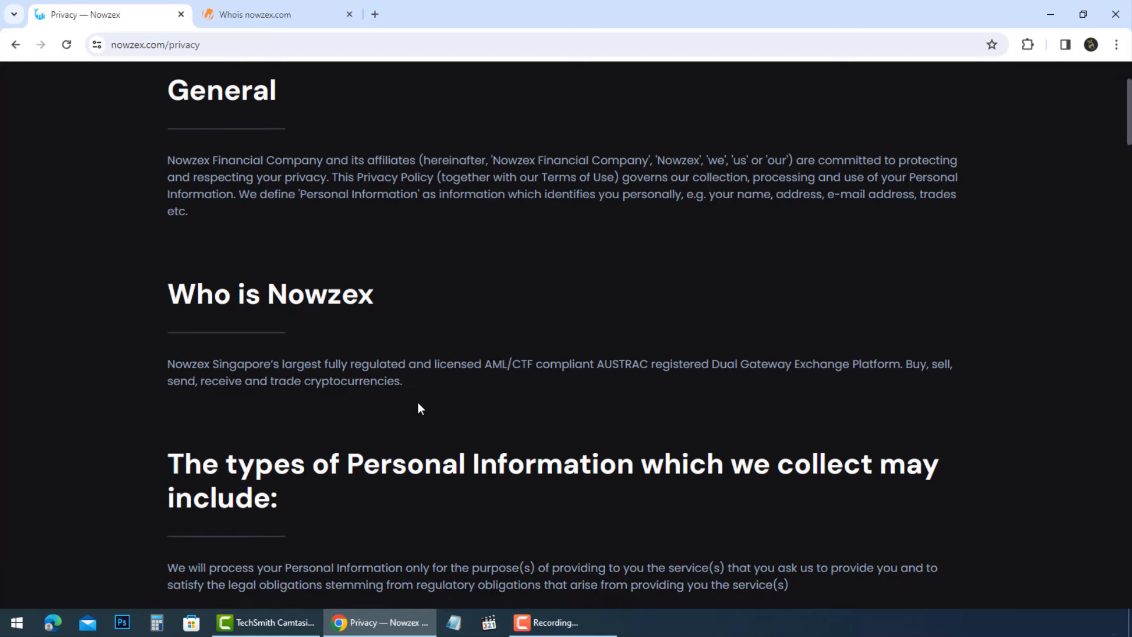
mouse_move(586, 392)
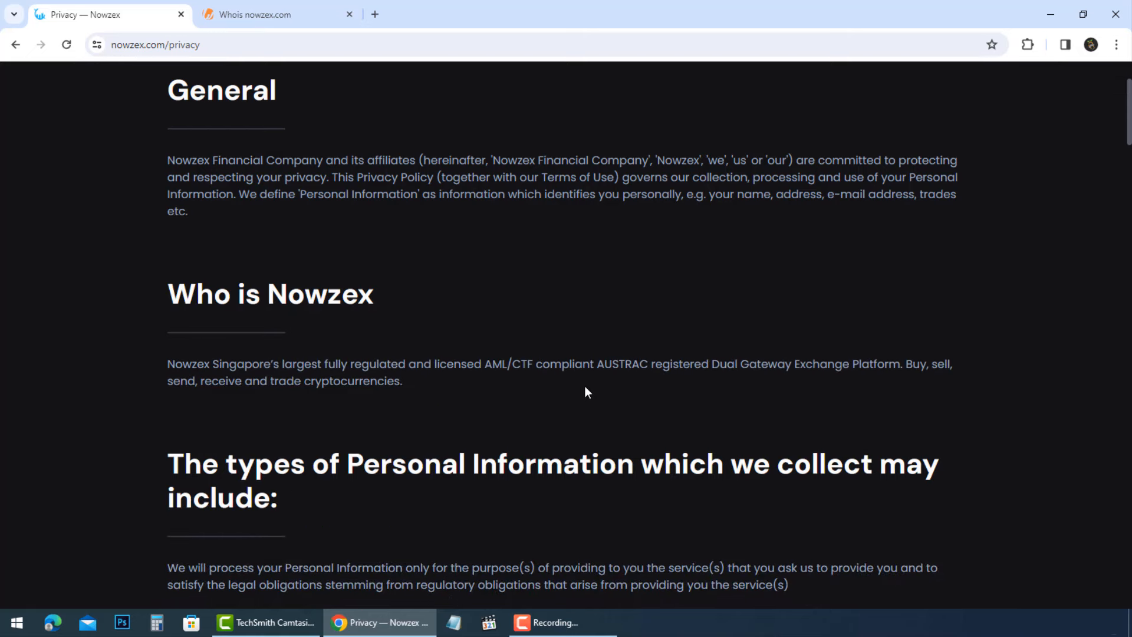
scroll("down", 3)
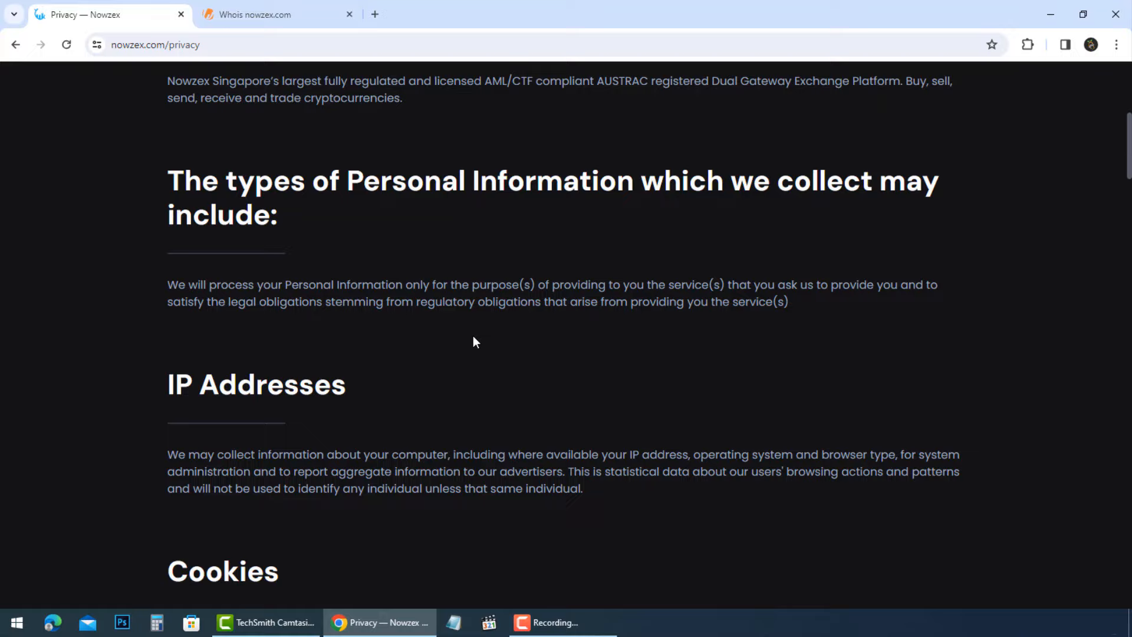
scroll("down", 3)
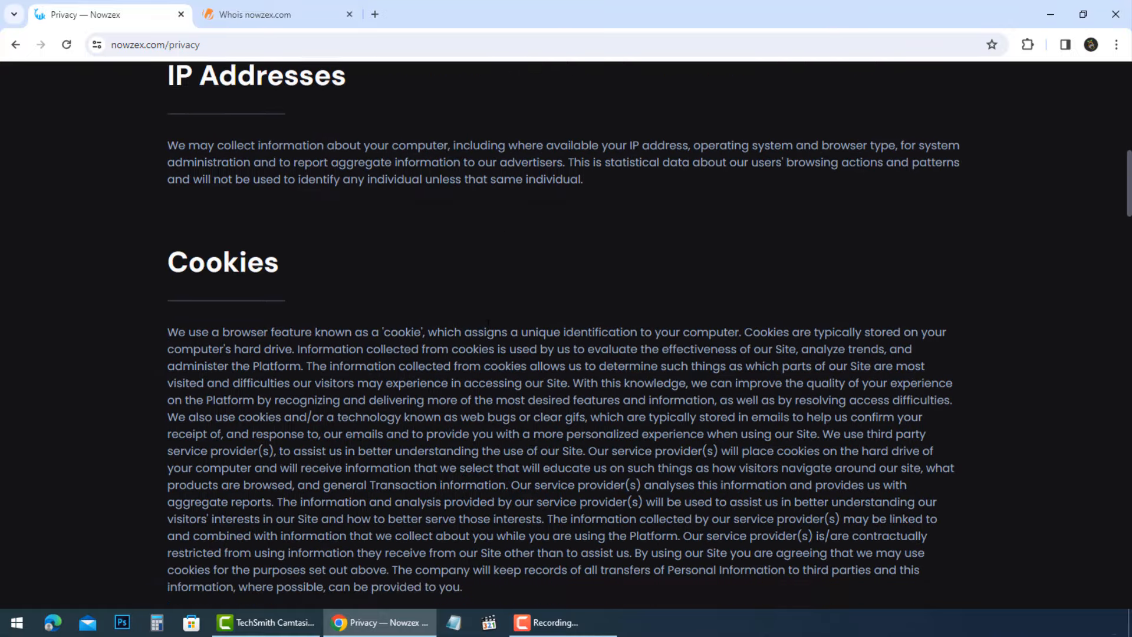
scroll("down", 3)
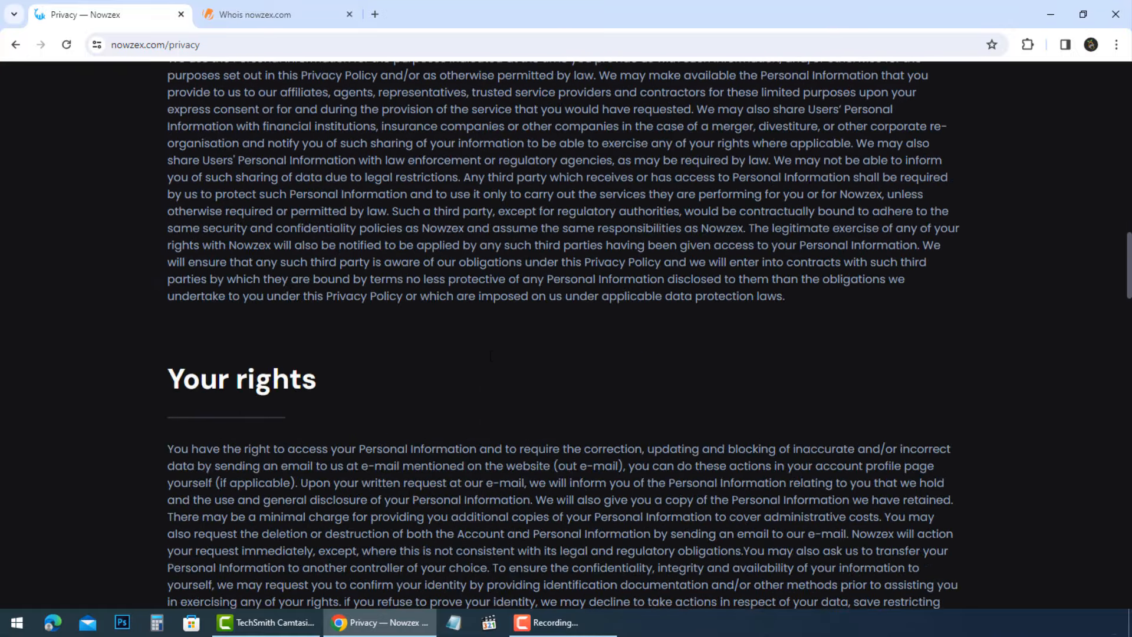